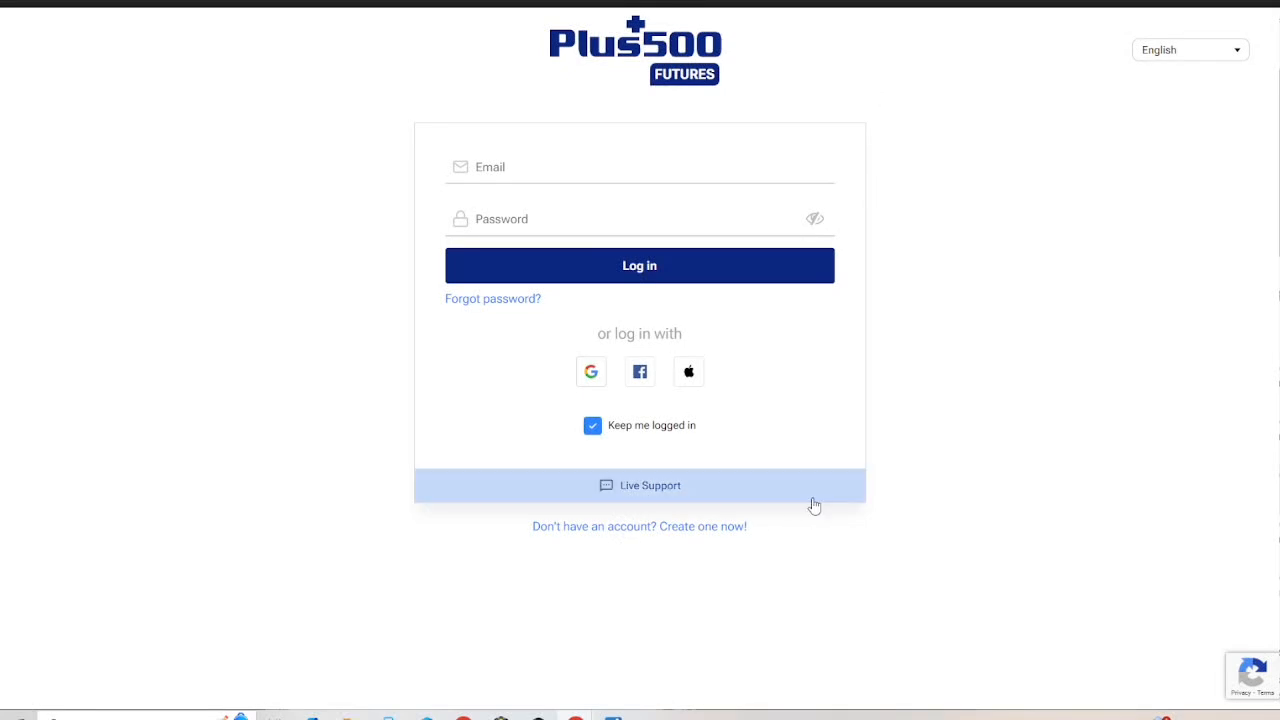
pyautogui.moveTo(976, 442)
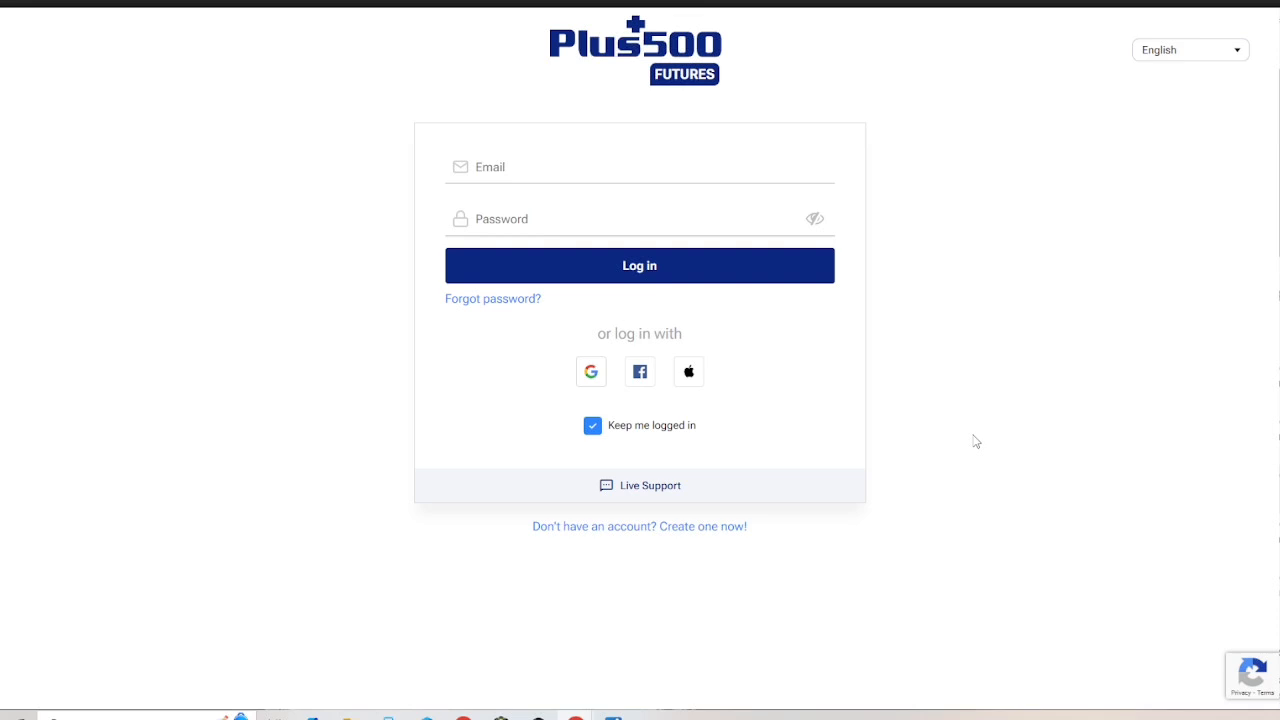
pyautogui.moveTo(688, 194)
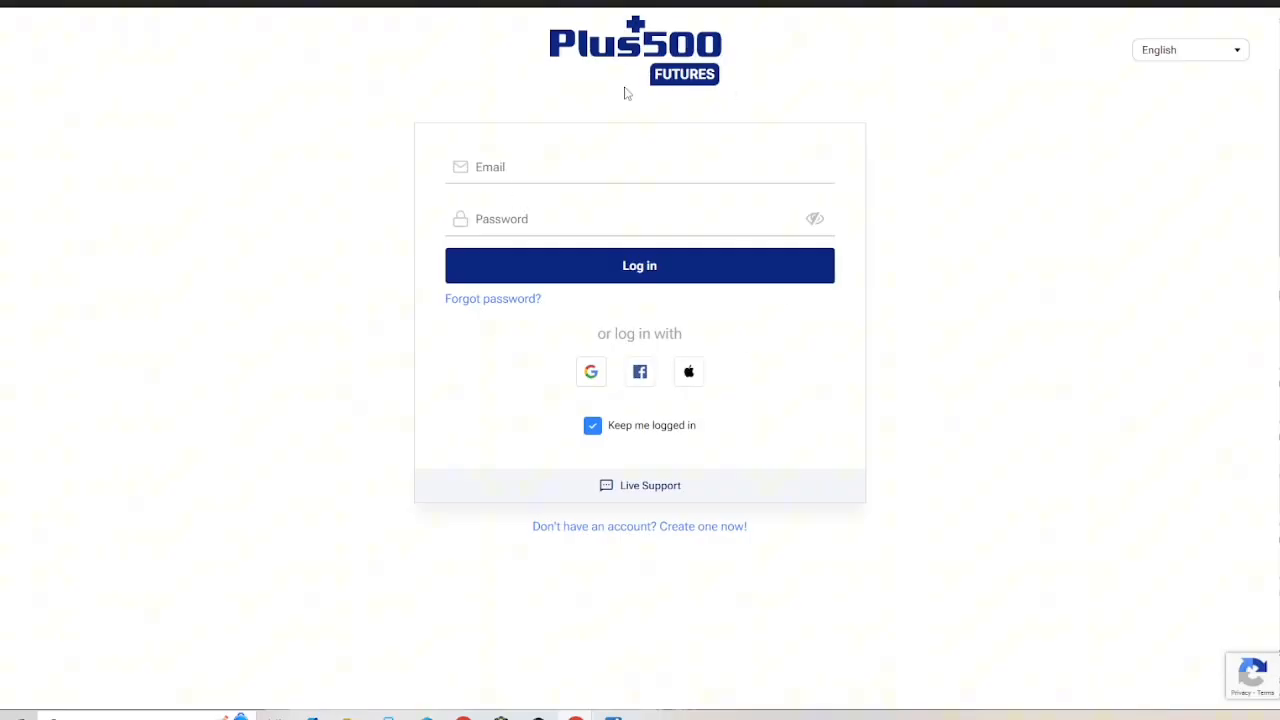
pyautogui.moveTo(548, 200)
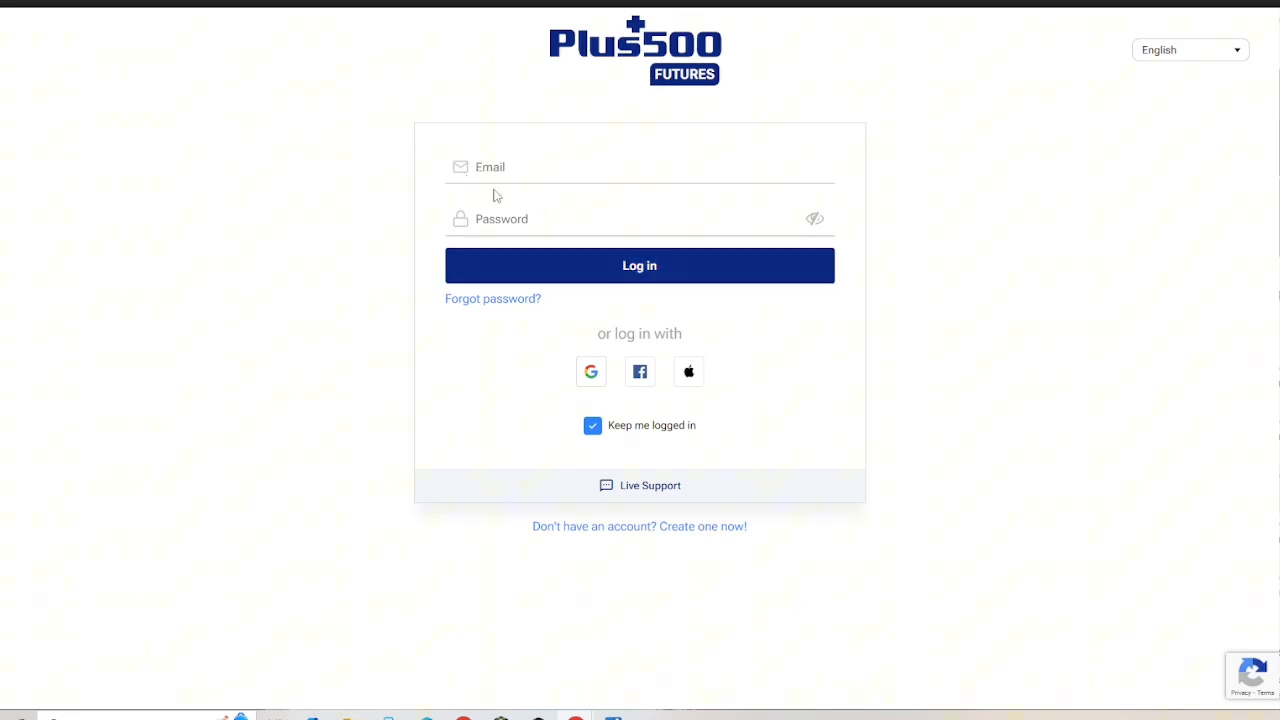
pyautogui.moveTo(716, 516)
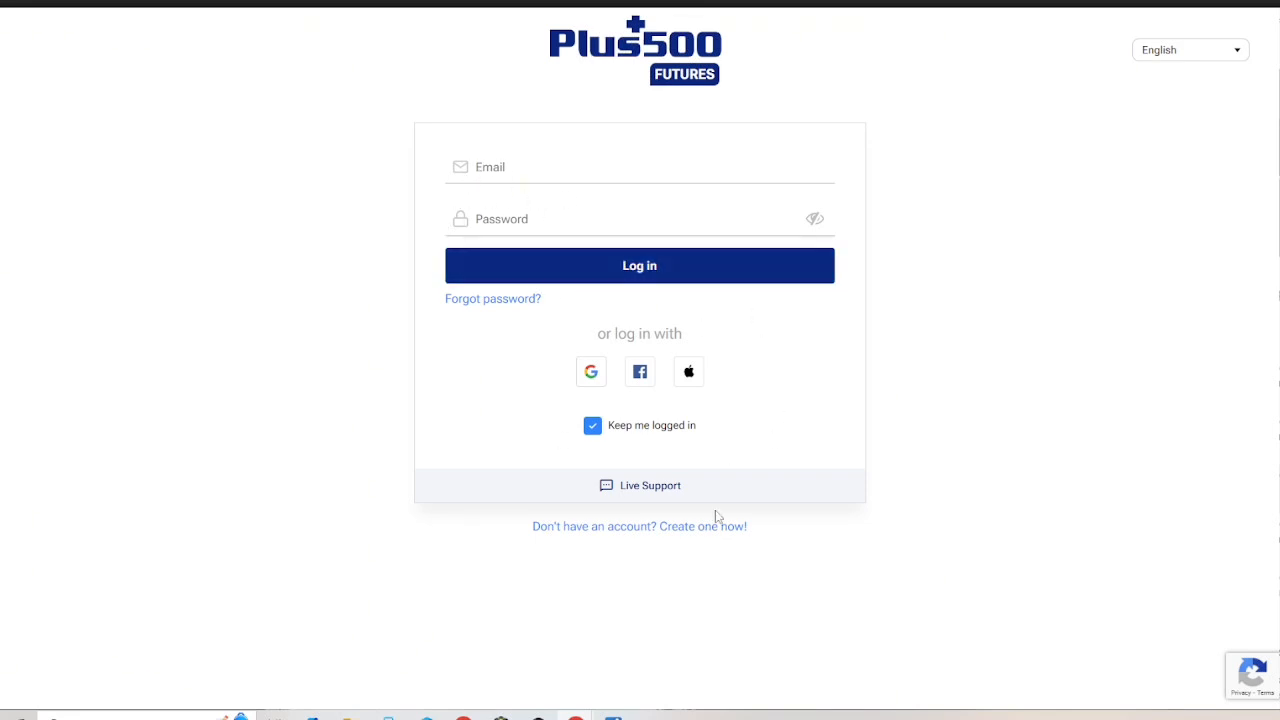
pyautogui.moveTo(644, 550)
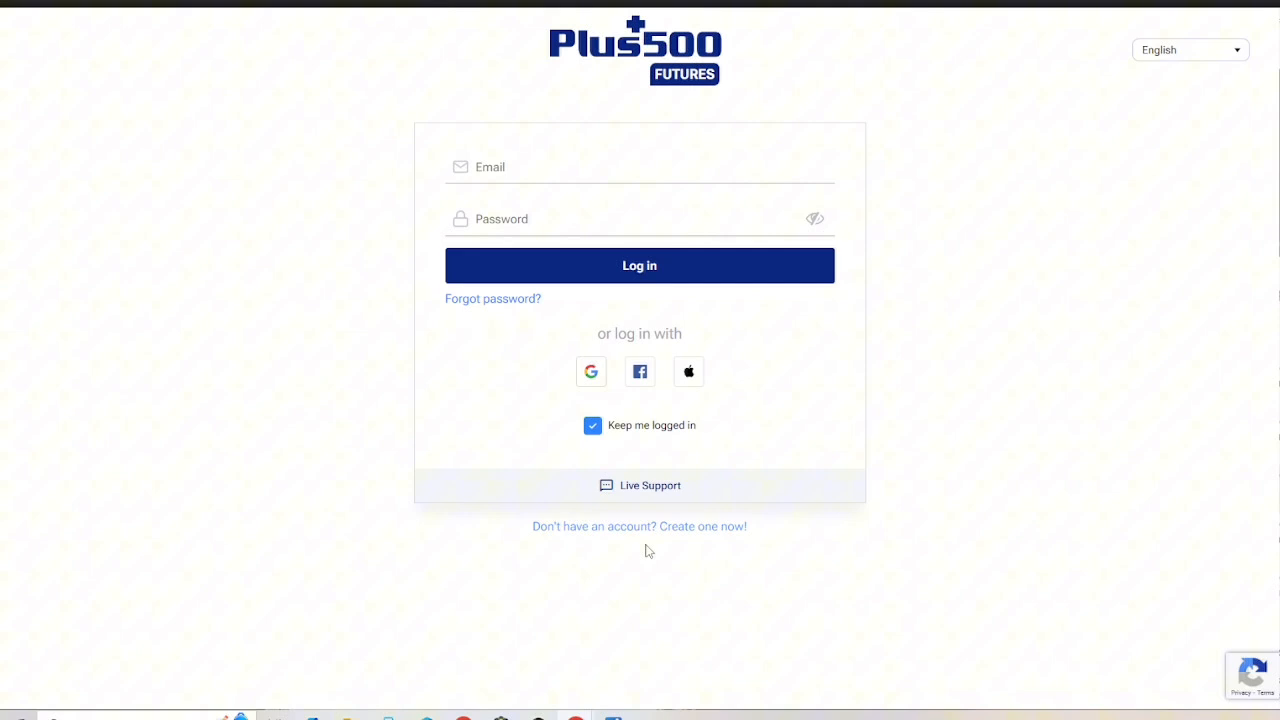
pyautogui.moveTo(730, 556)
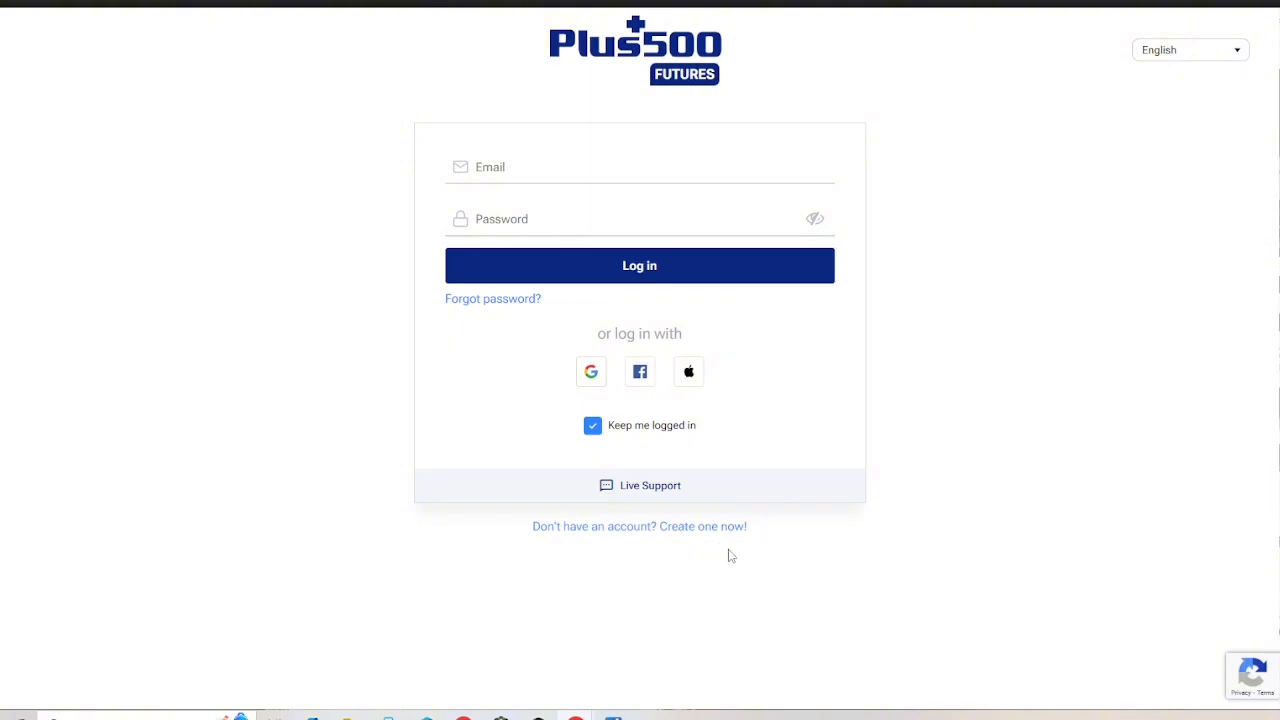
pyautogui.moveTo(744, 548)
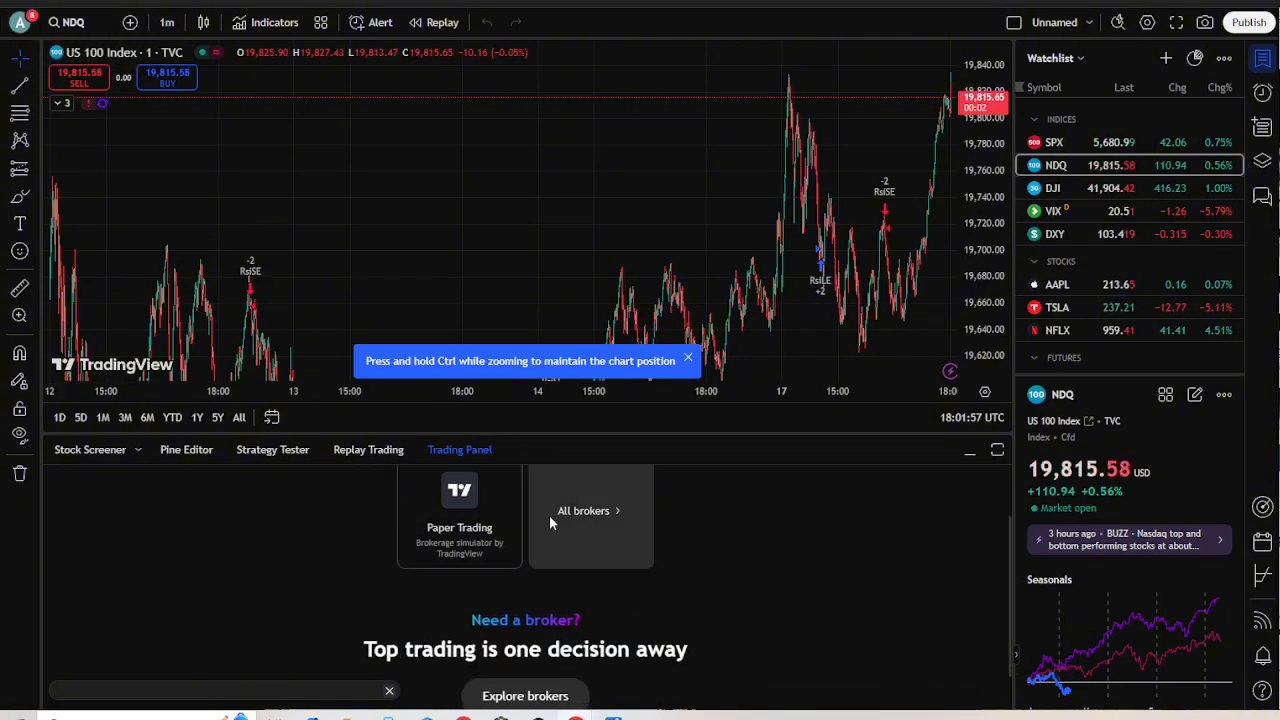
# - Show all brokers in the Trading Panel and choose Plus500US to reach its sign-in page
pyautogui.click(584, 510)
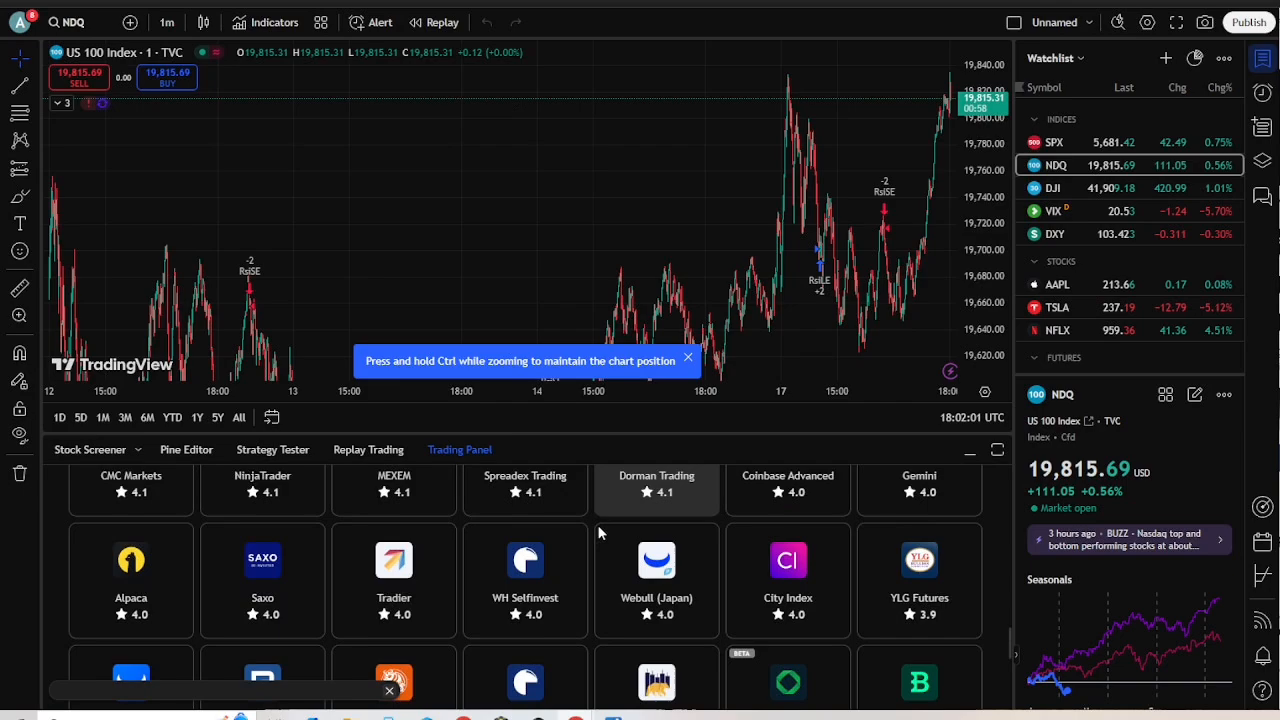
pyautogui.scroll(-3)
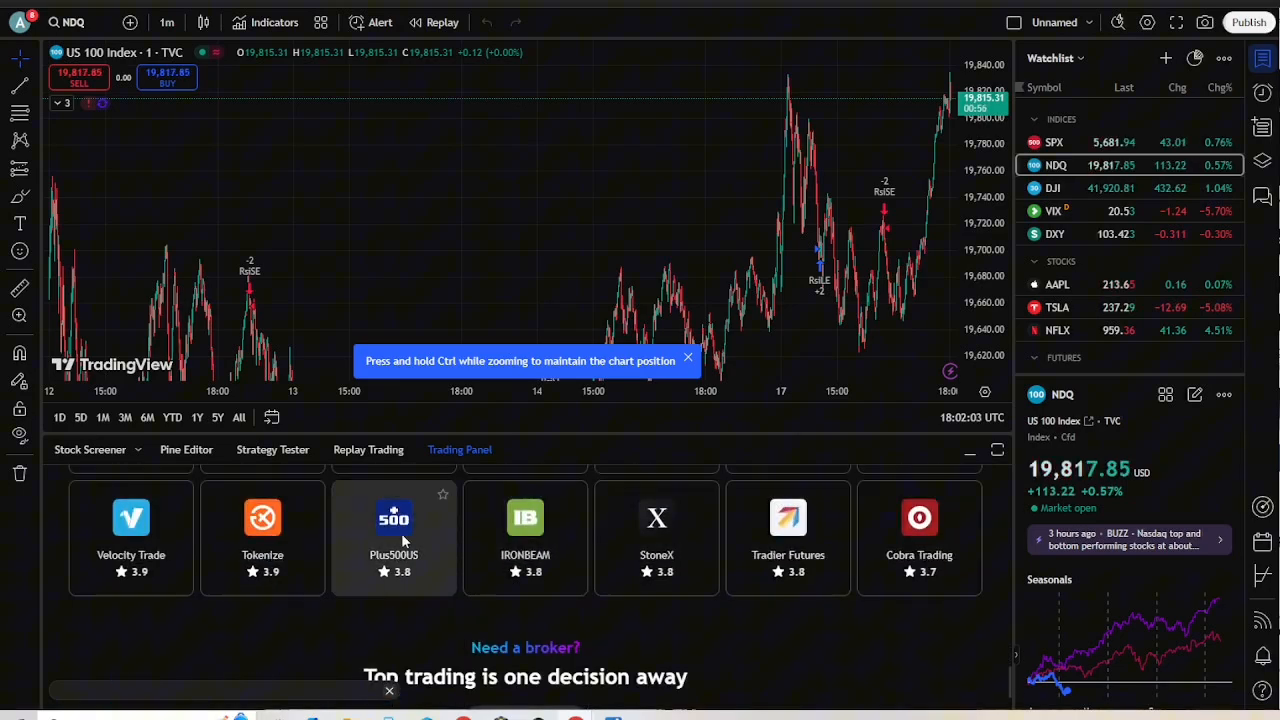
pyautogui.click(392, 536)
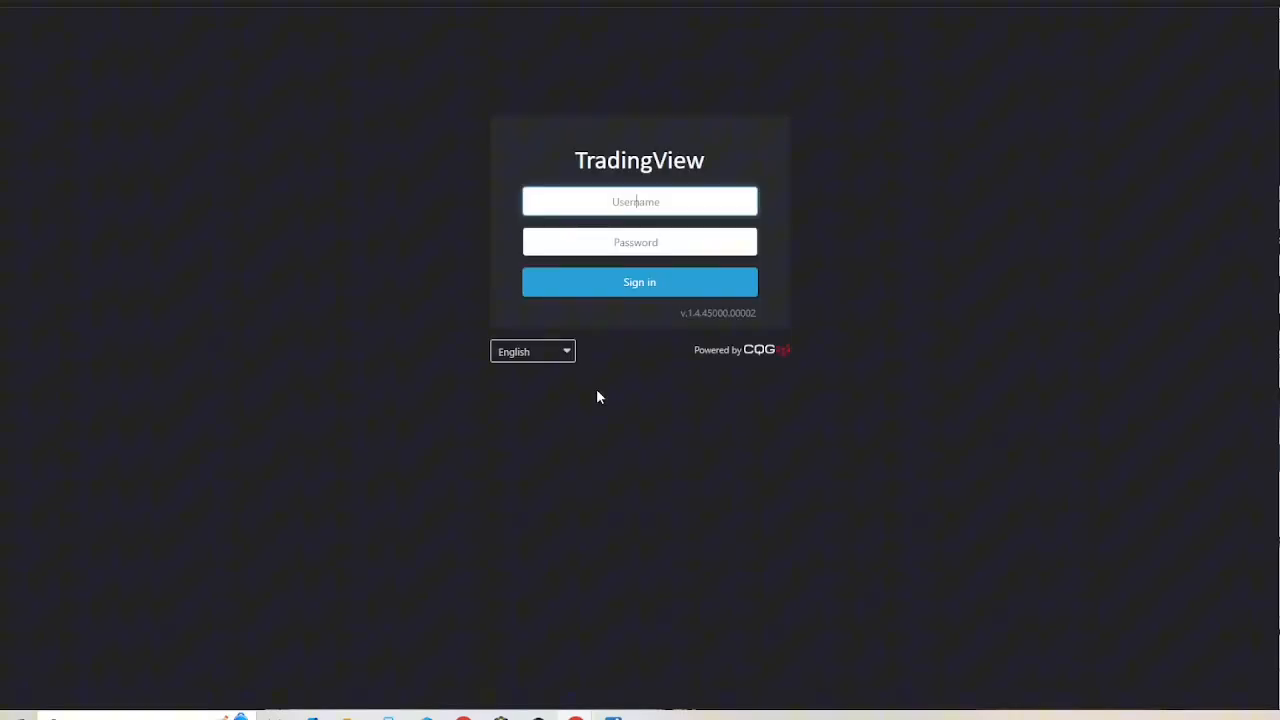
pyautogui.moveTo(644, 292)
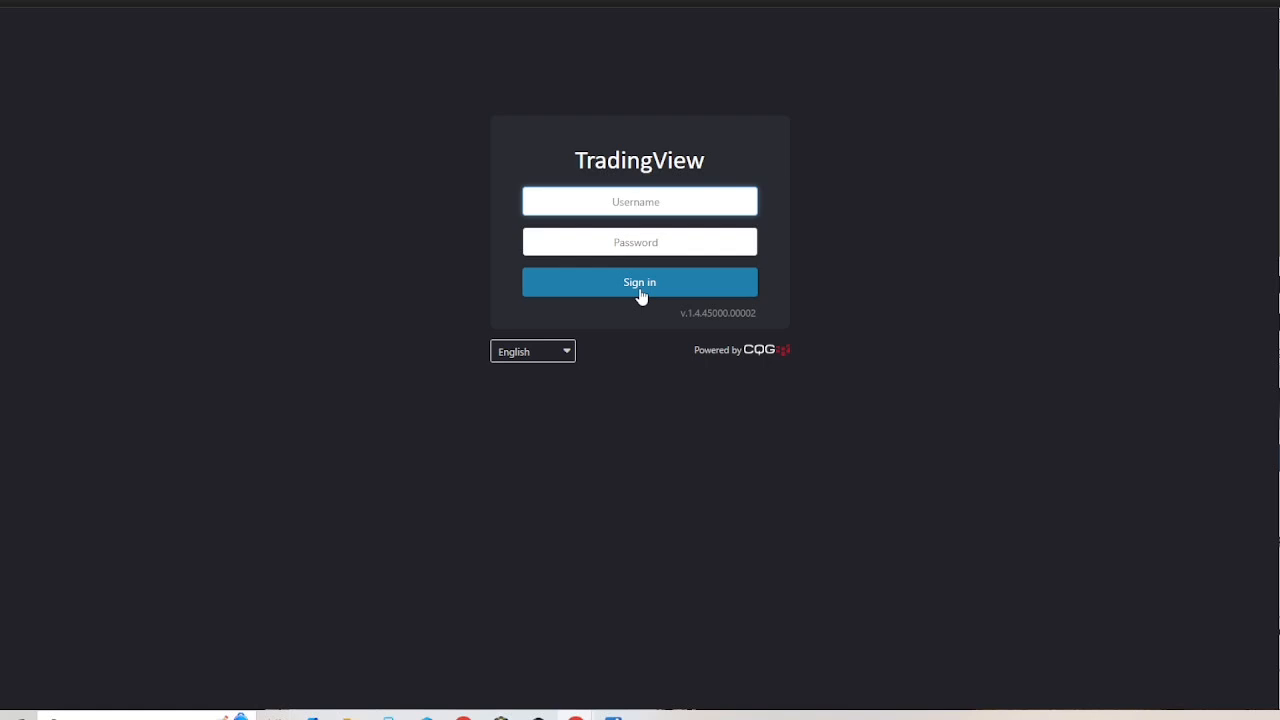
pyautogui.click(640, 200)
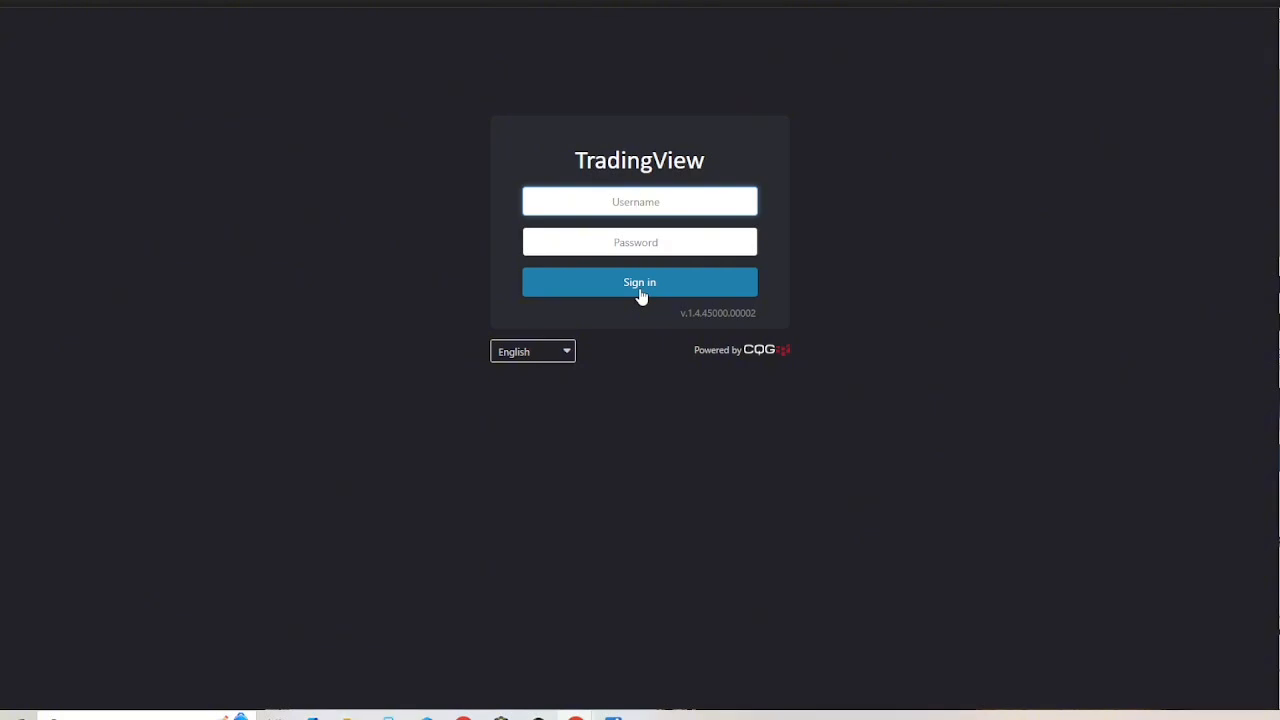
pyautogui.click(640, 200)
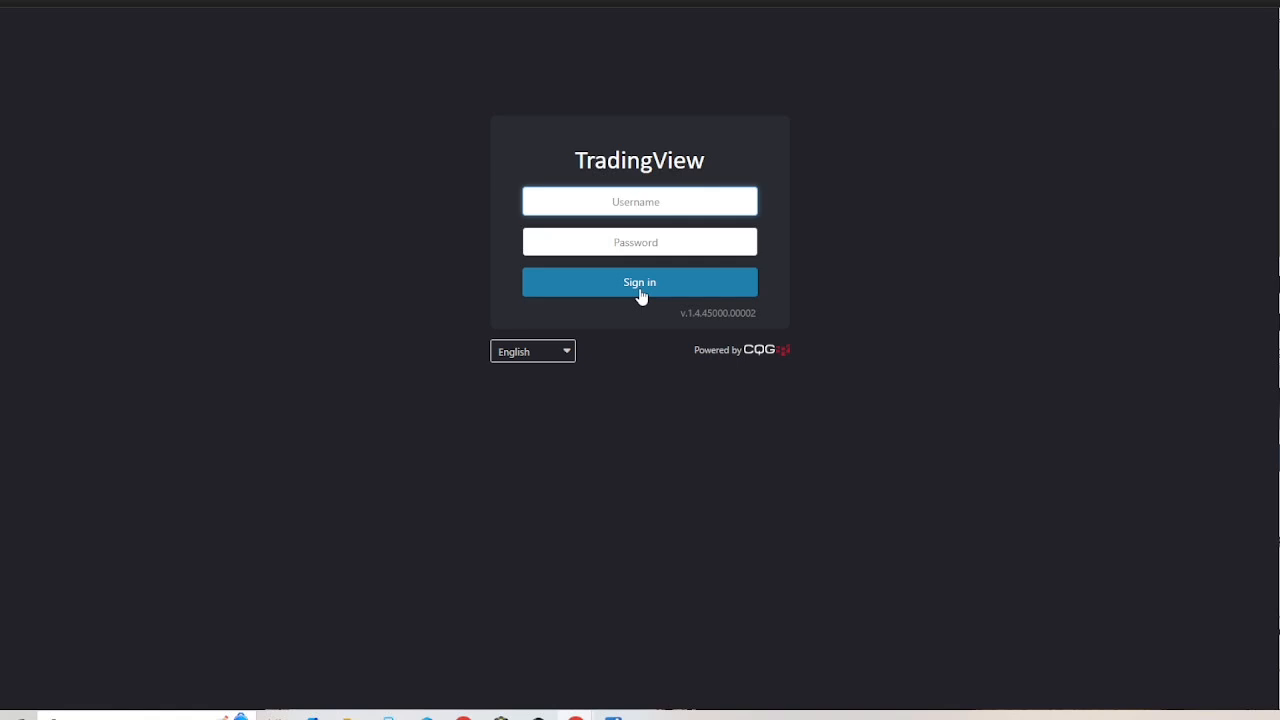
pyautogui.click(640, 200)
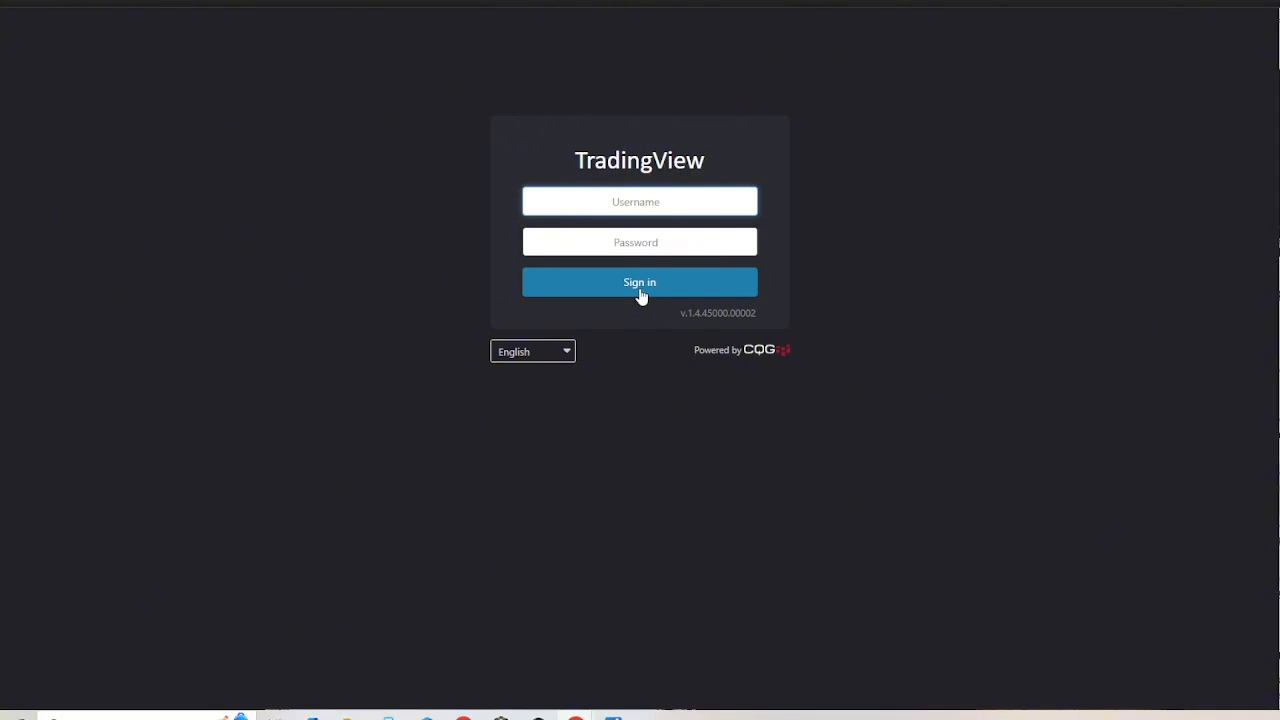
pyautogui.click(640, 200)
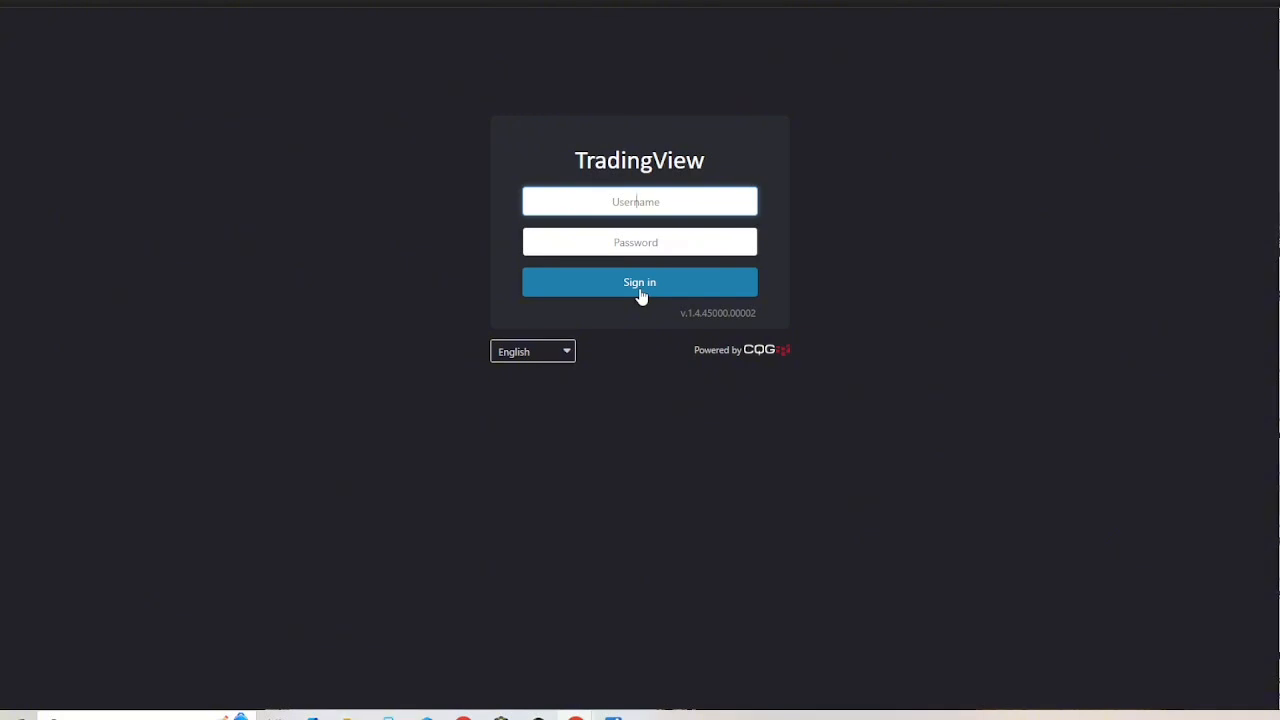